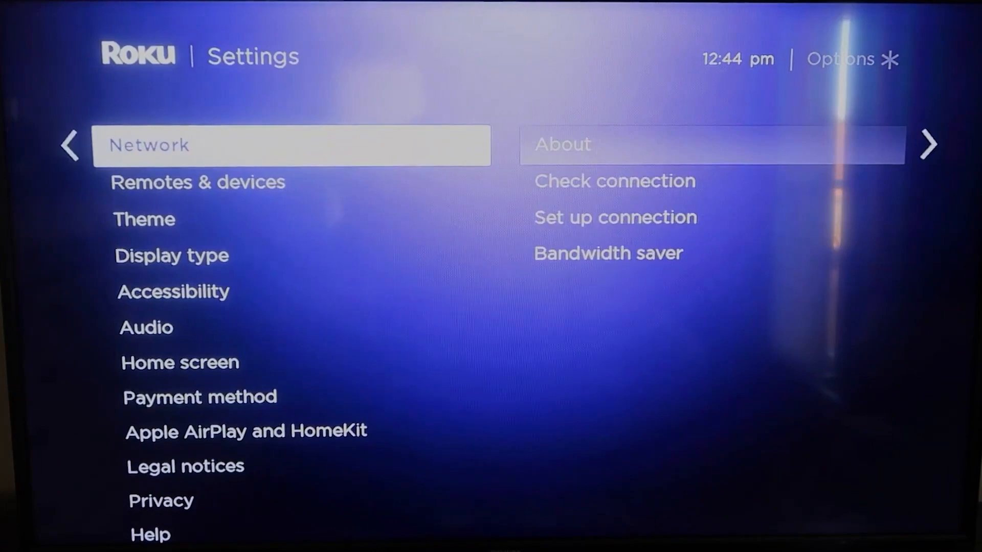
- Scroll down the Roku Settings list and select System
scroll(down, 3)
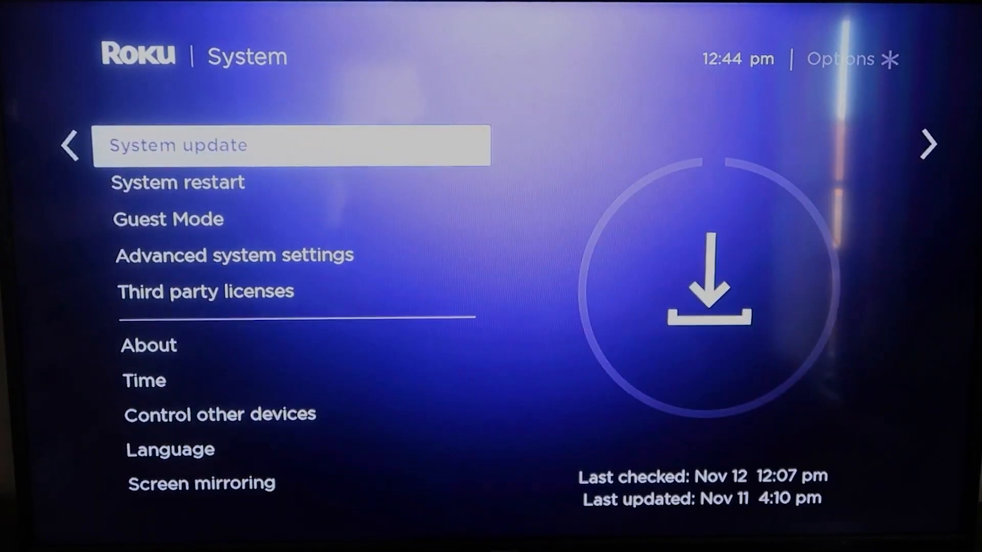
click(291, 145)
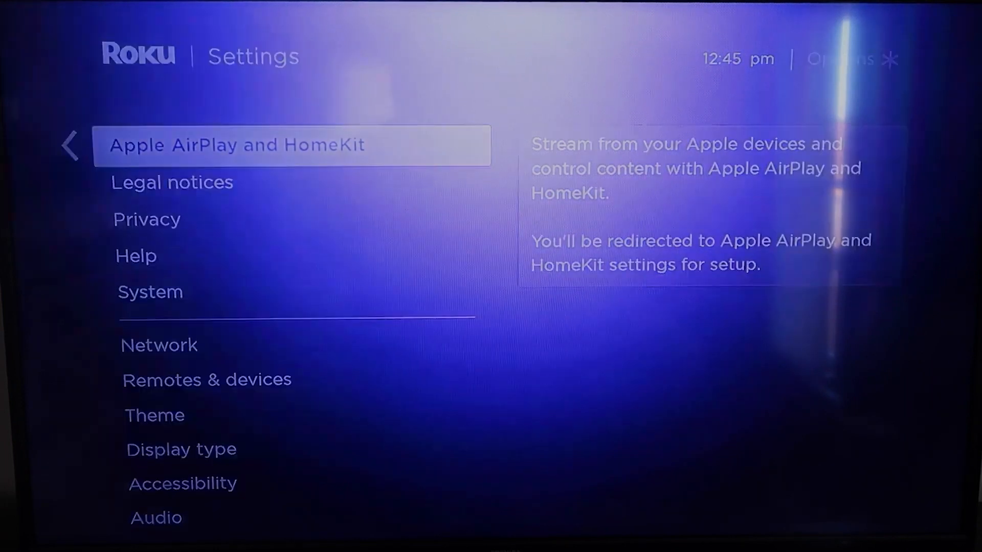
- Open Apple AirPlay and HomeKit and check that Require Code is set to first time only
click(237, 144)
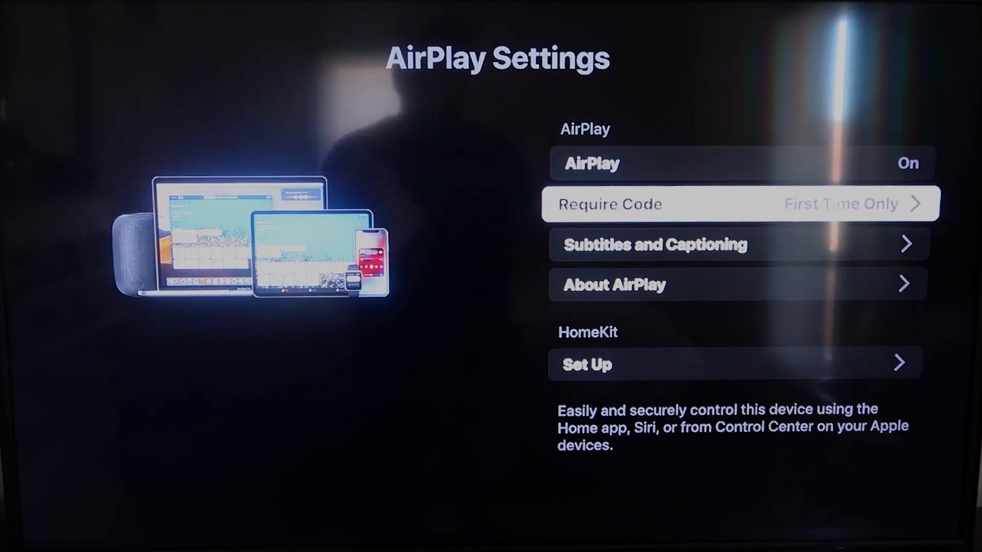
click(739, 204)
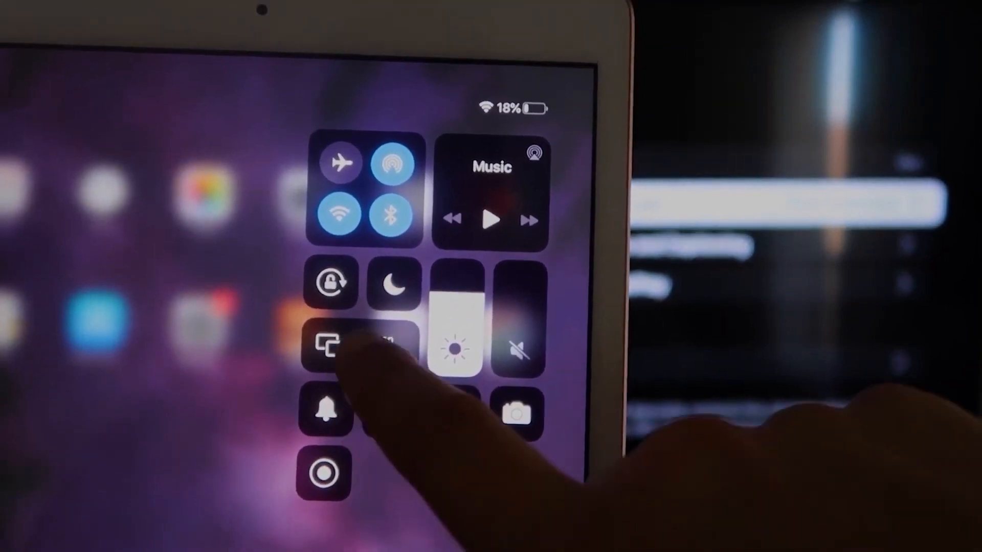
- Choose Roku Streaming Stick from the iPad's Screen Mirroring device list
click(331, 345)
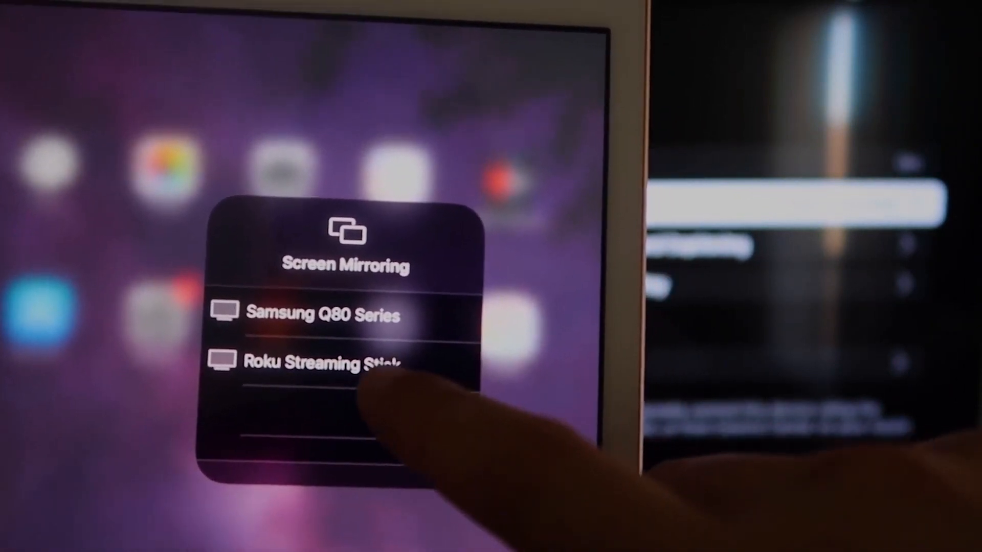
click(319, 363)
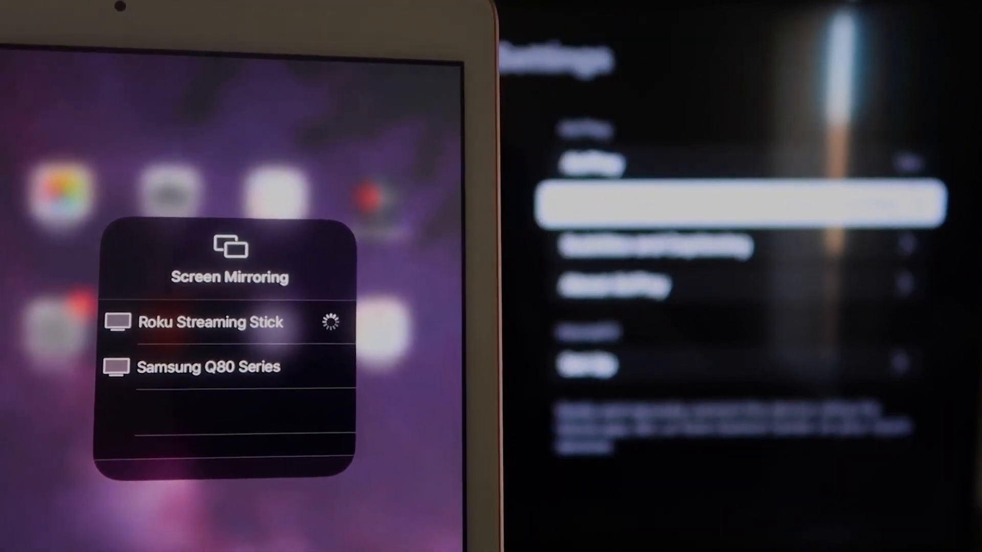
- Enter the TV's AirPlay code on the iPad and confirm it with OK
click(210, 323)
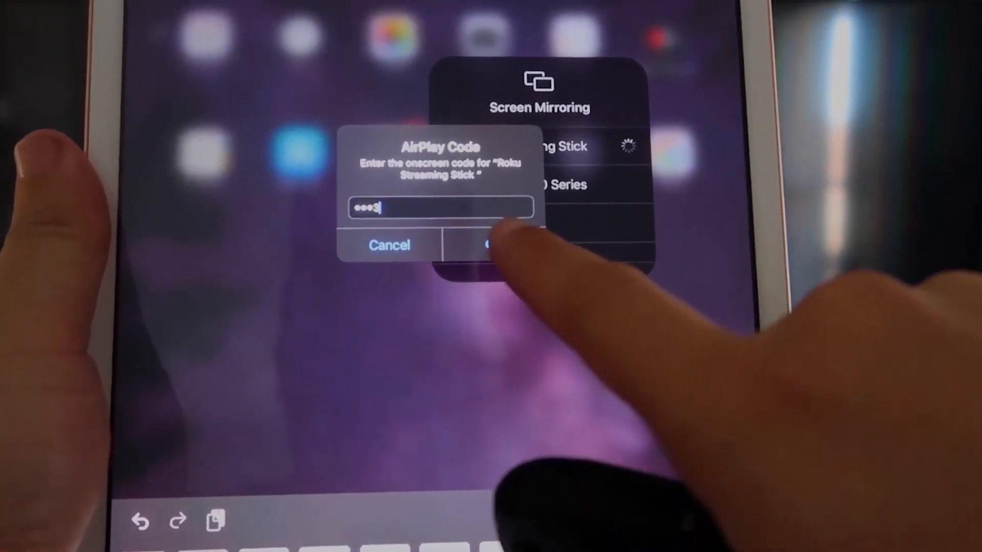
click(492, 245)
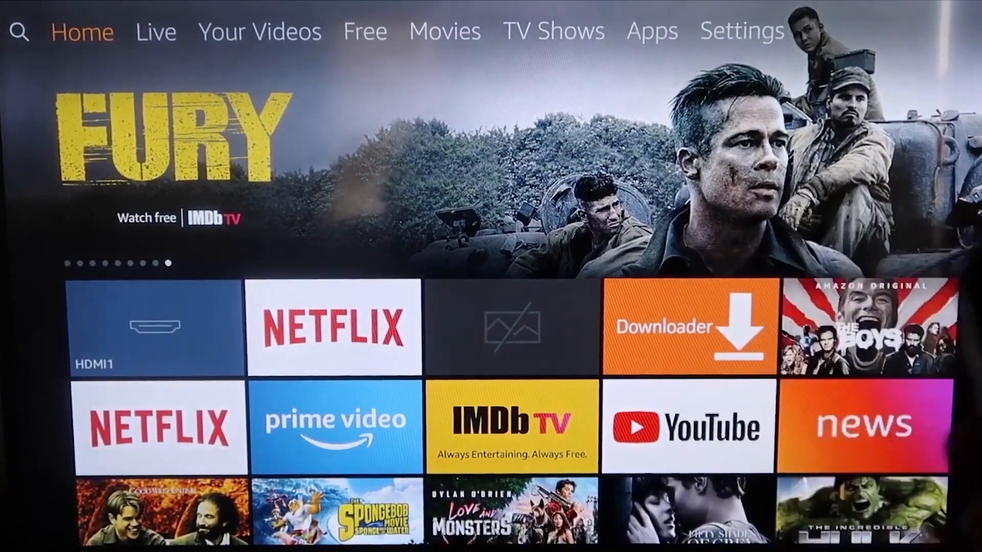
- Search Fire TV for Apowermirror and download ApowerMirror-Screen Mirroring for TV
click(19, 31)
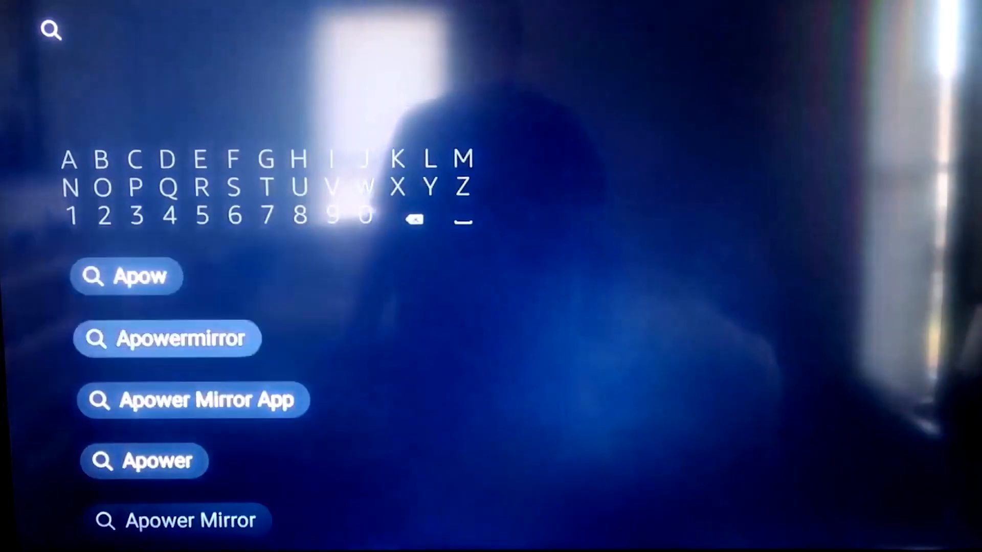
click(168, 338)
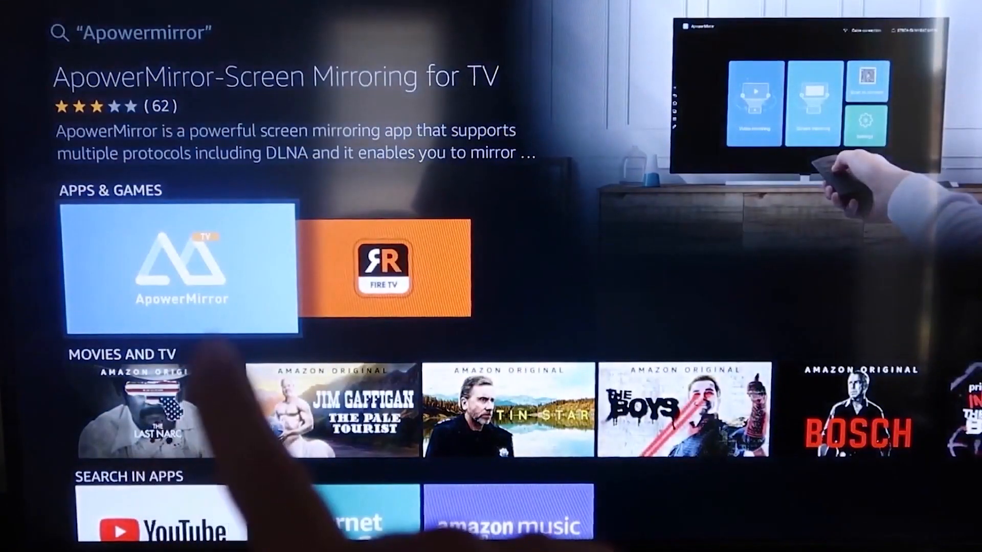
click(182, 269)
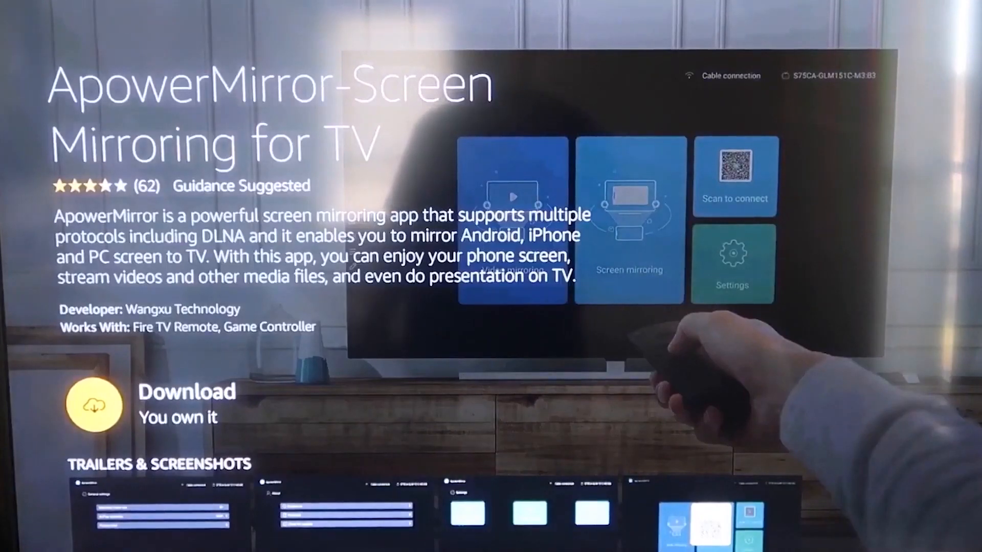
click(93, 405)
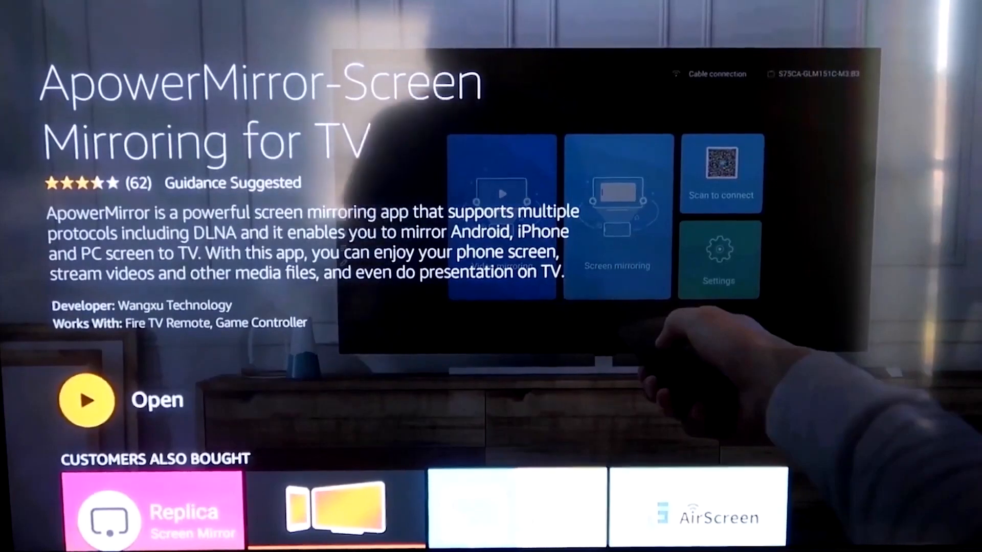
- Launch ApowerMirror, allow photos, media and files access, and select Phone screen mirroring
click(86, 399)
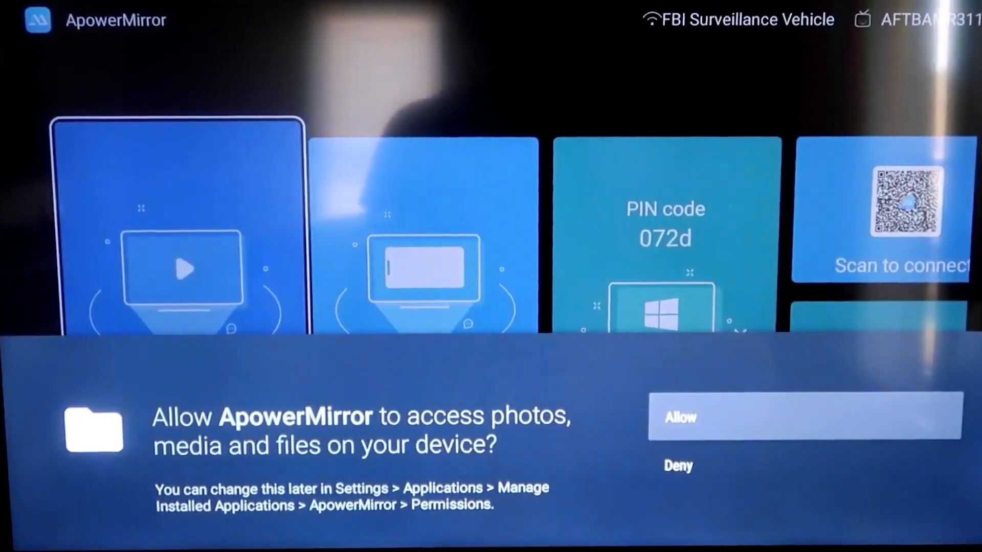
click(806, 418)
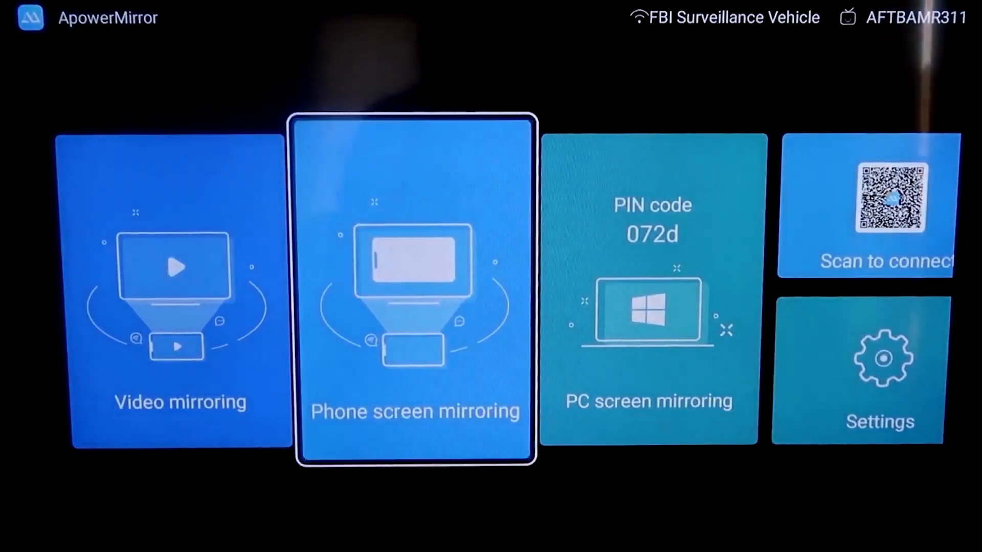
click(415, 288)
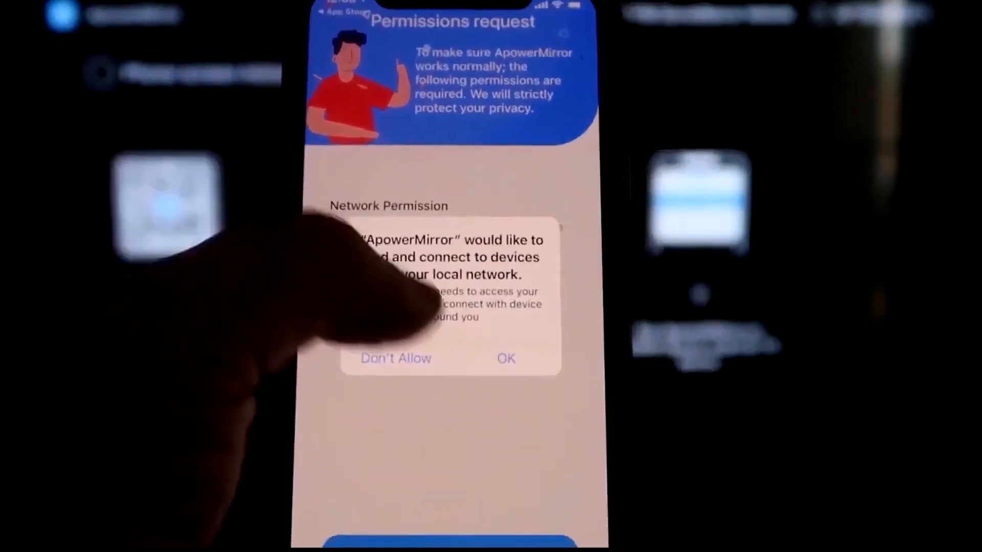
- Allow local network access, continue past Permissions, and tap Mirror in ApowerMirror
click(505, 358)
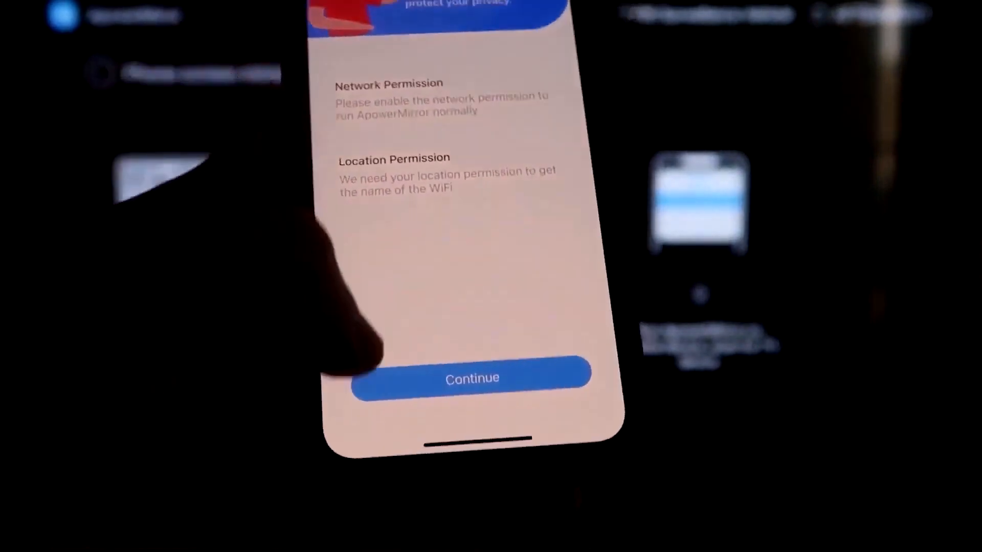
click(471, 377)
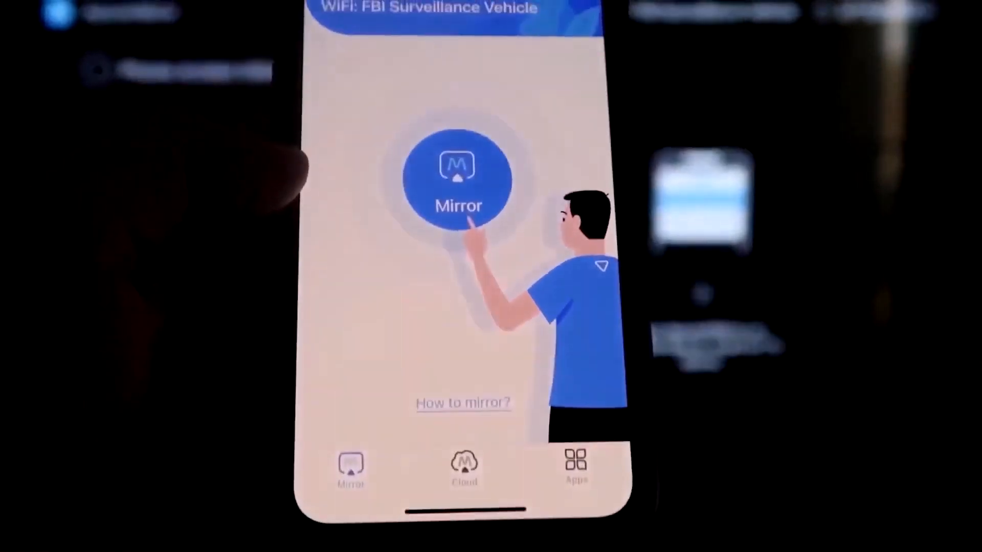
click(458, 181)
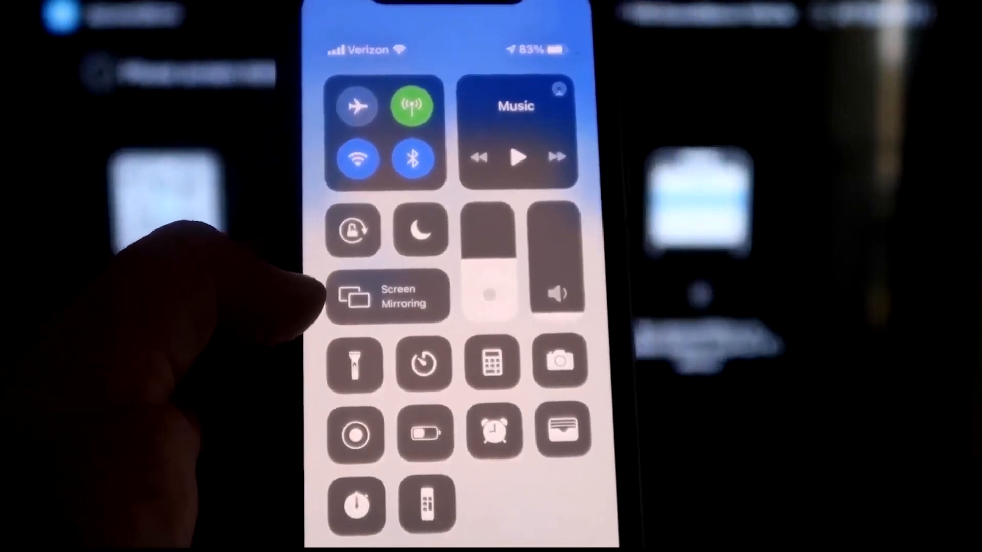
- Choose Apowersoft[AFTBAMR311] from the iPhone's Screen Mirroring receiver list
click(388, 295)
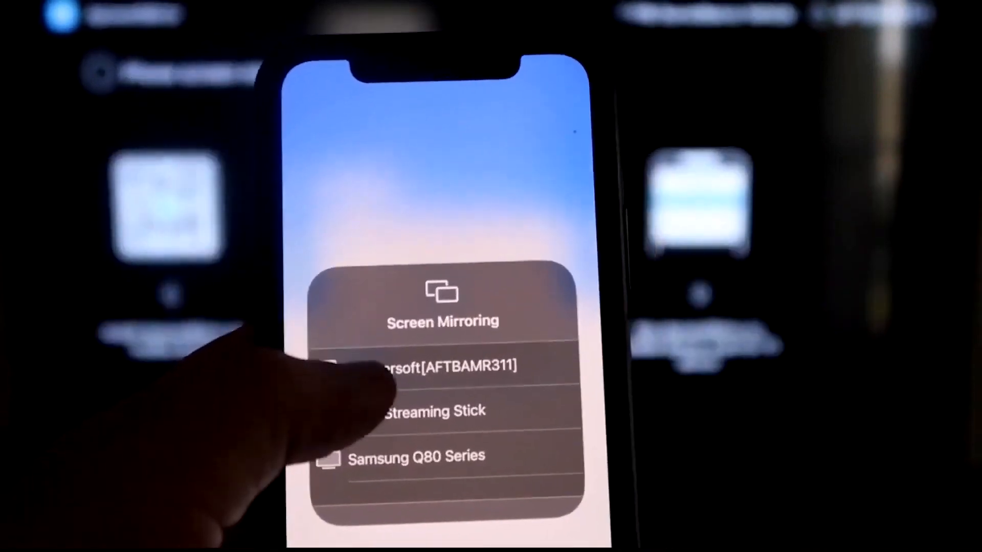
click(413, 365)
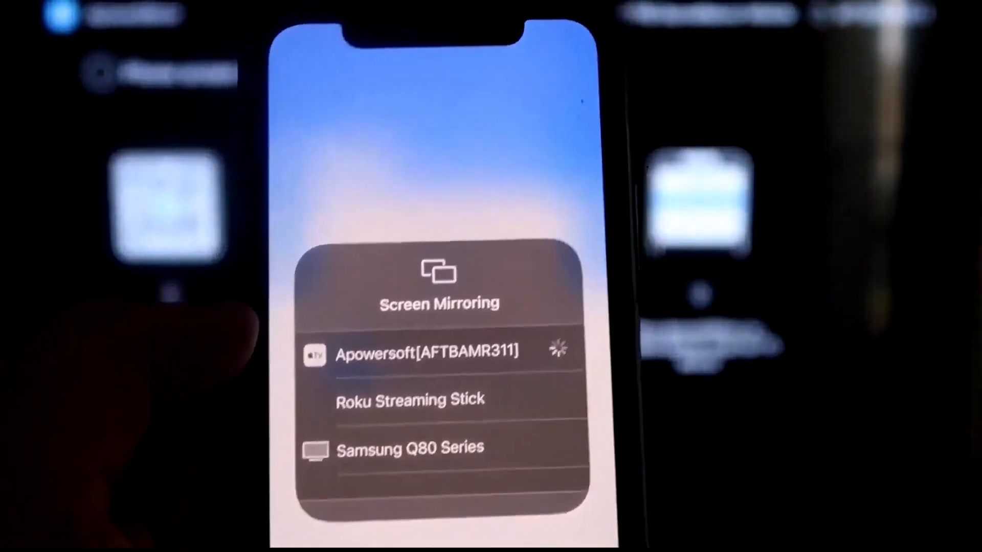
click(426, 351)
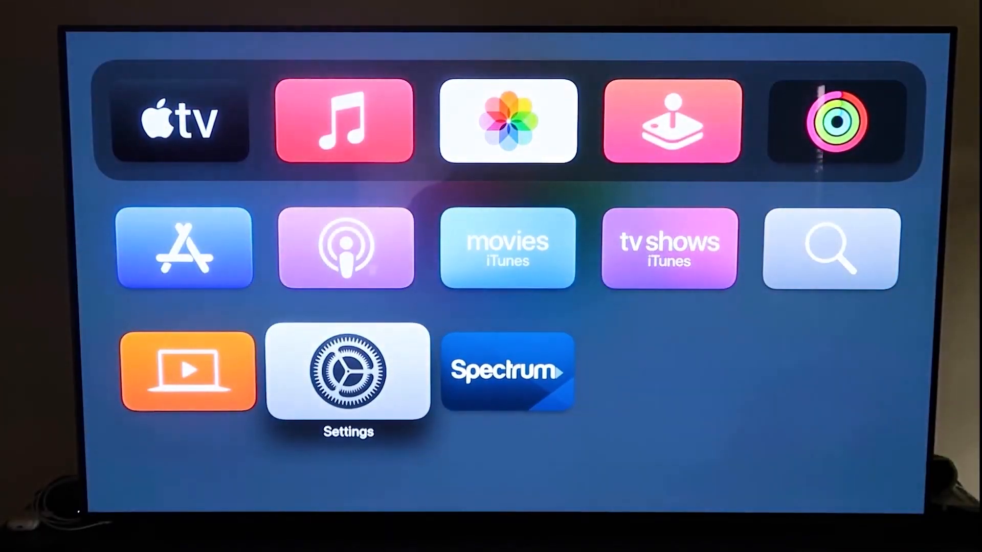
- Open Apple TV Settings and go to the AirPlay and HomeKit category
click(347, 372)
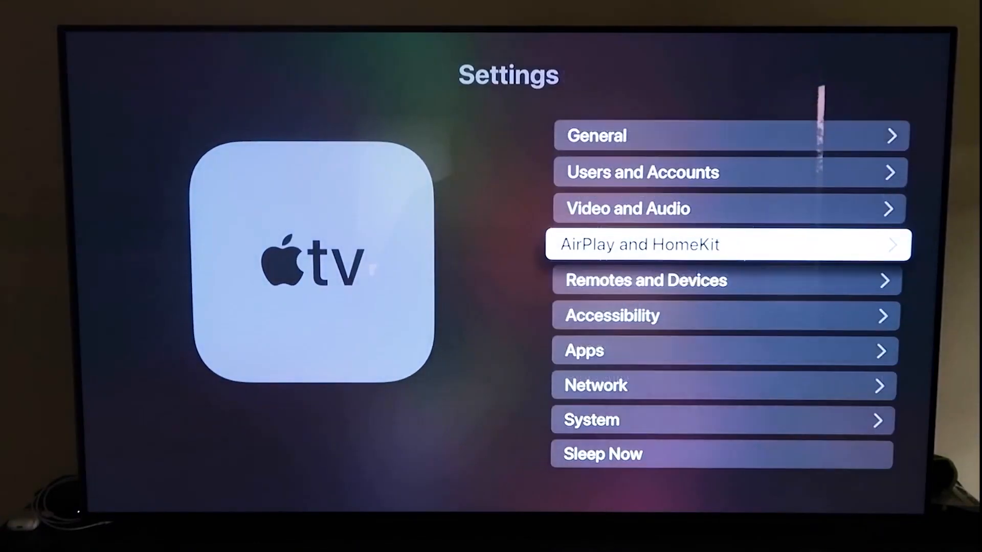
key(up)
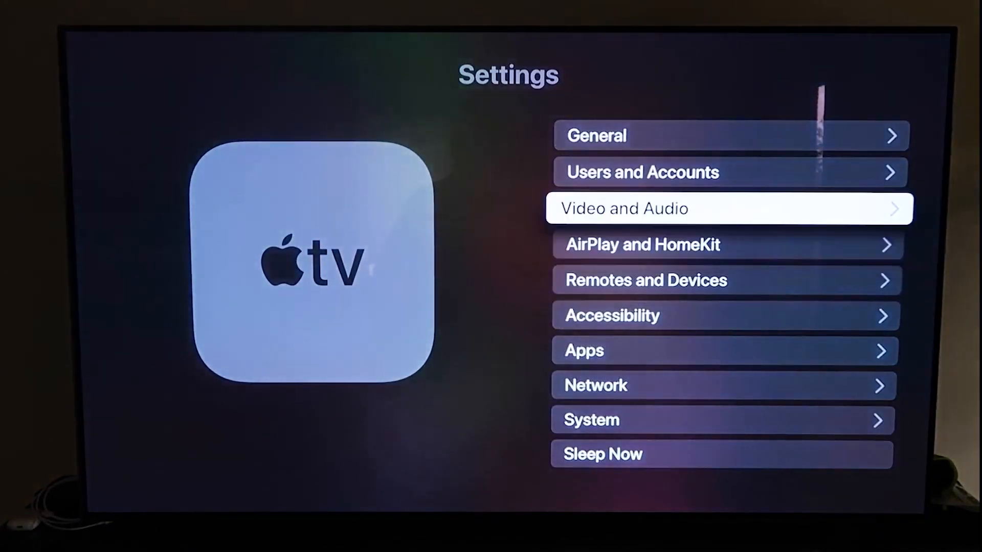
key(down)
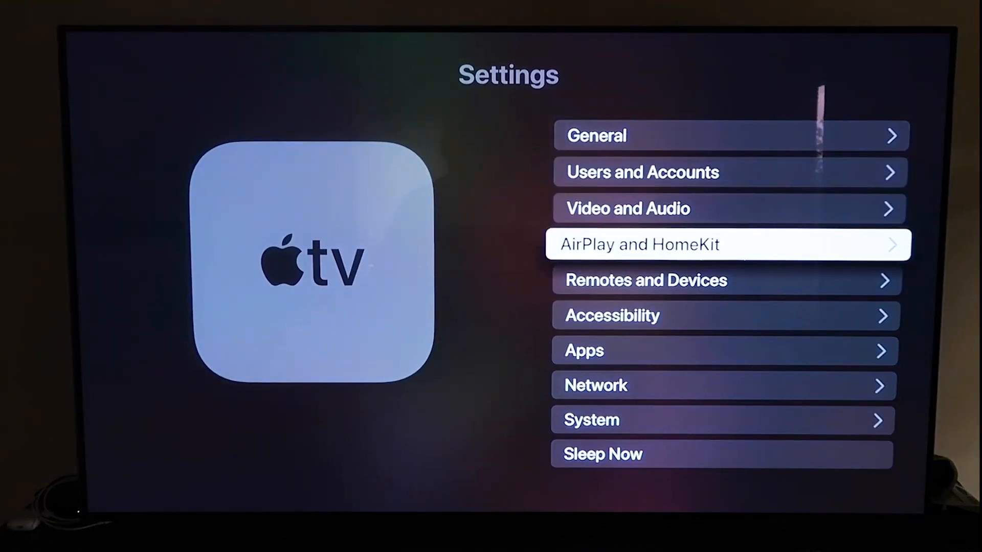
click(728, 245)
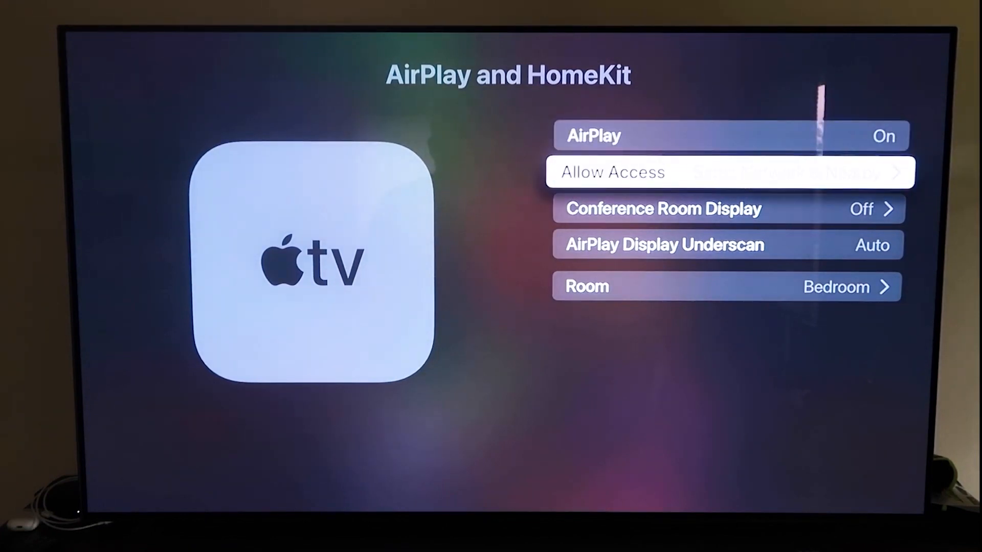
- Confirm AirPlay is On and open the Allow Access options
key(down)
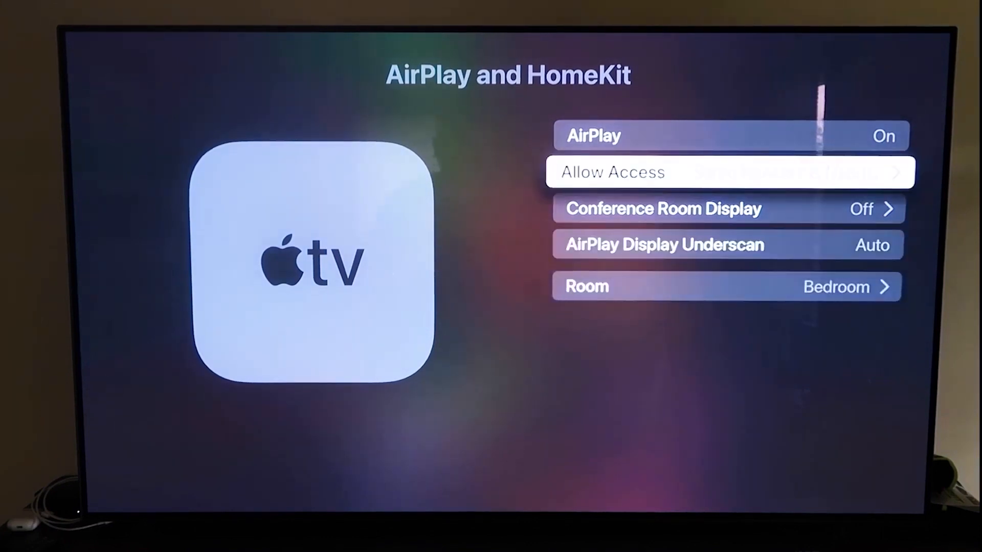
click(730, 172)
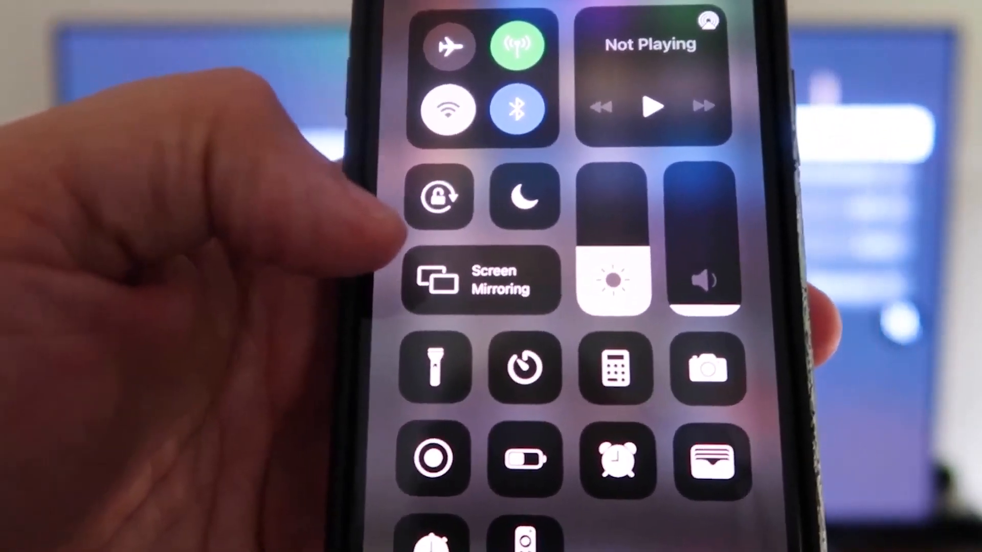
- Open Screen Mirroring in Control Center and connect to the Bedroom Apple TV
click(481, 280)
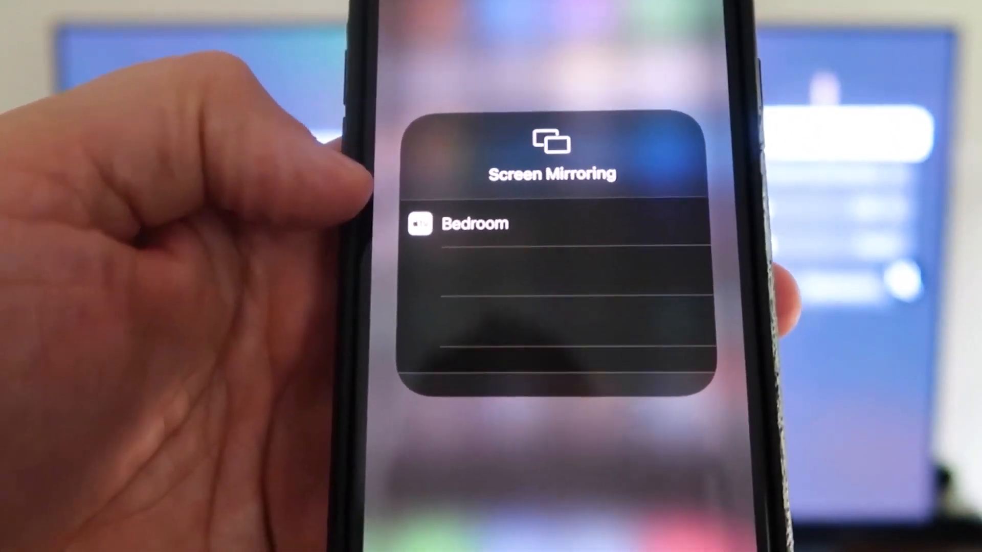
click(476, 223)
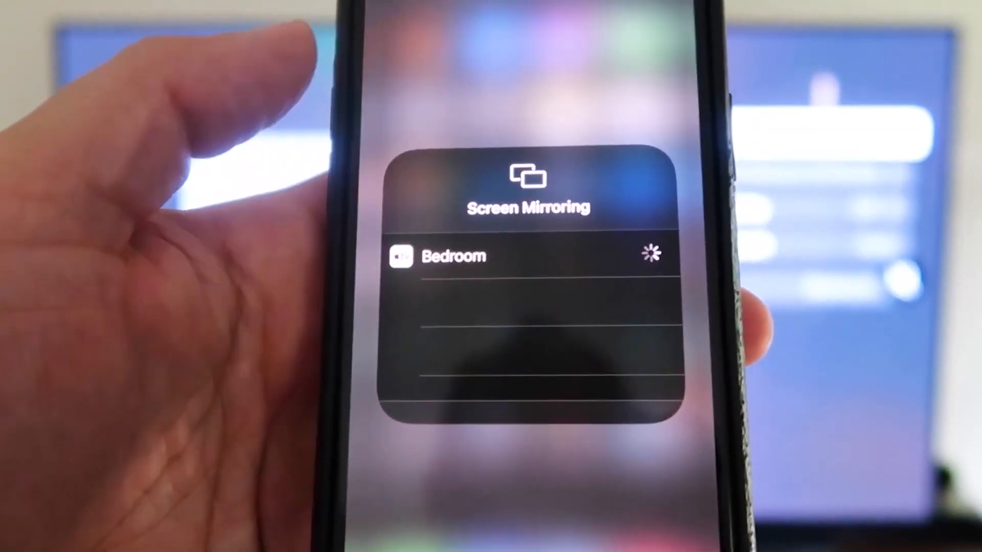